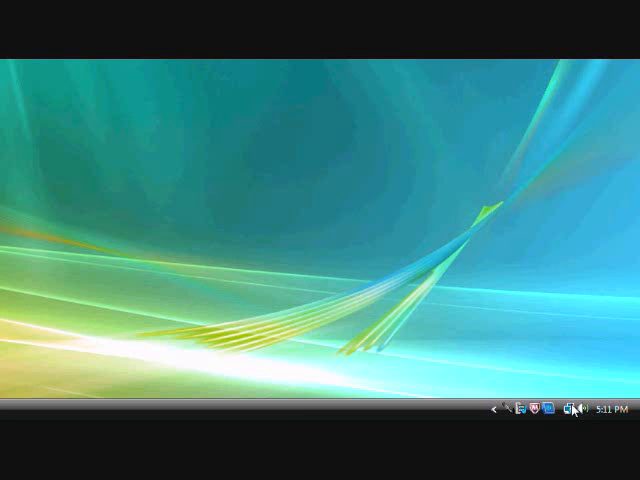
pyautogui.moveTo(248, 140)
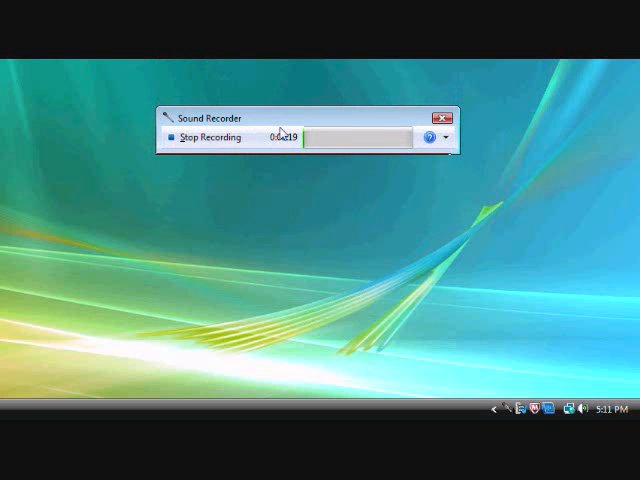
# Step: Bring the Sound Recorder window, already recording, up on the desktop
pyautogui.click(438, 116)
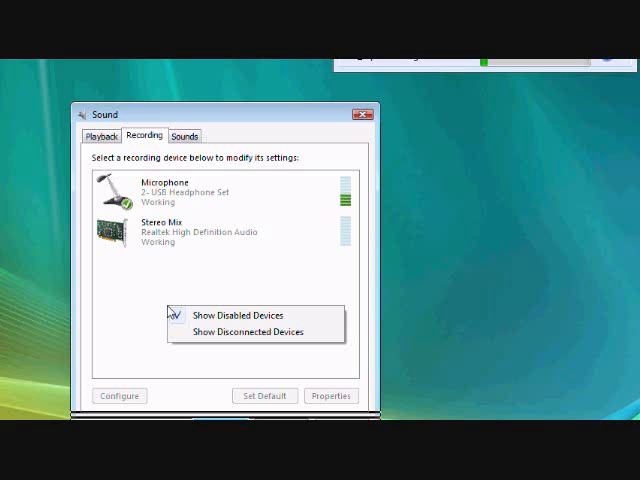
# Step: Show disabled recording devices so Stereo Mix is listed as working beside the microphone
pyautogui.click(248, 316)
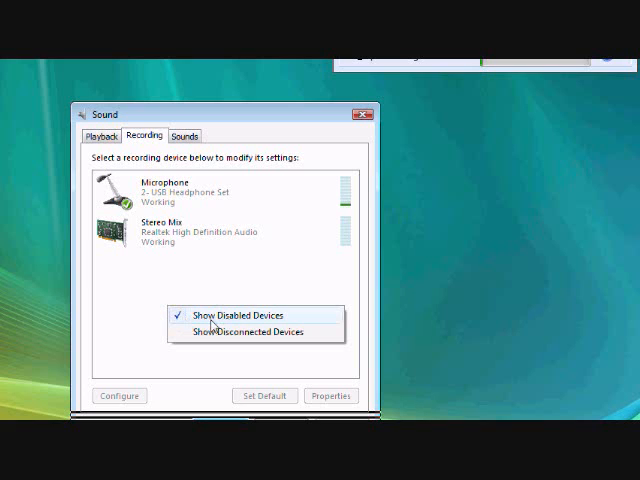
pyautogui.moveTo(222, 320)
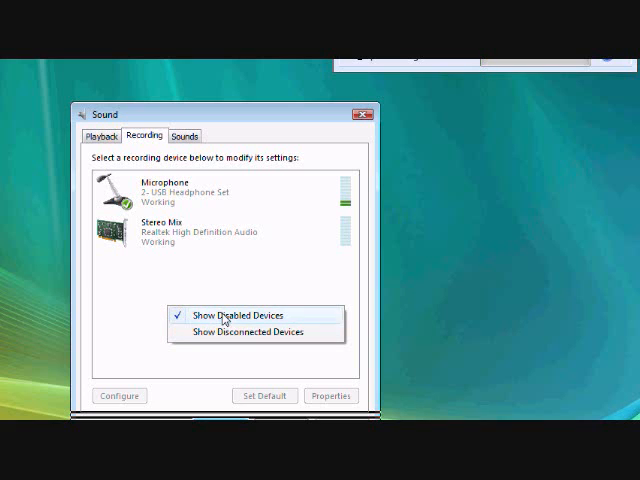
pyautogui.click(232, 314)
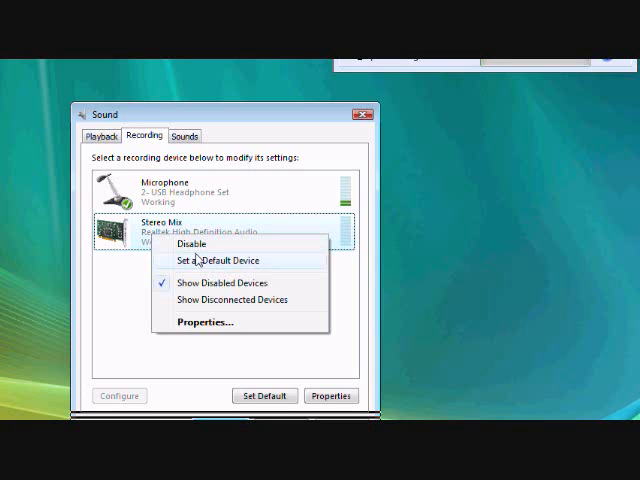
pyautogui.moveTo(190, 284)
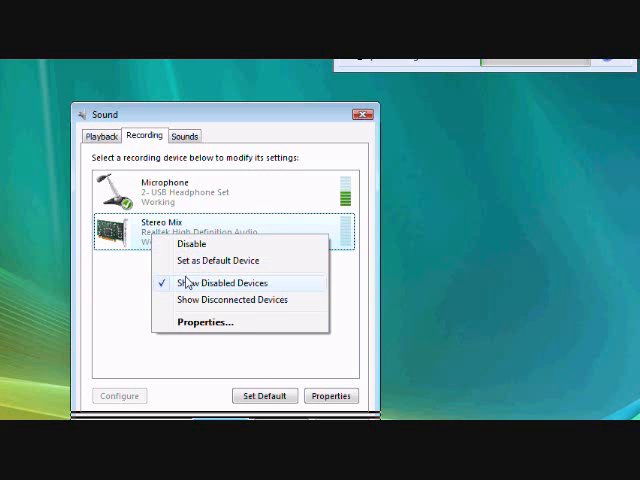
pyautogui.click(228, 284)
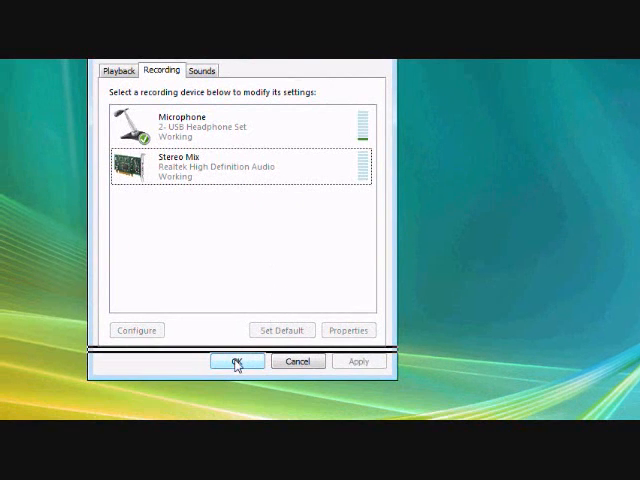
# Step: Accept the recording device settings and launch Minecraft from the desktop
pyautogui.click(236, 360)
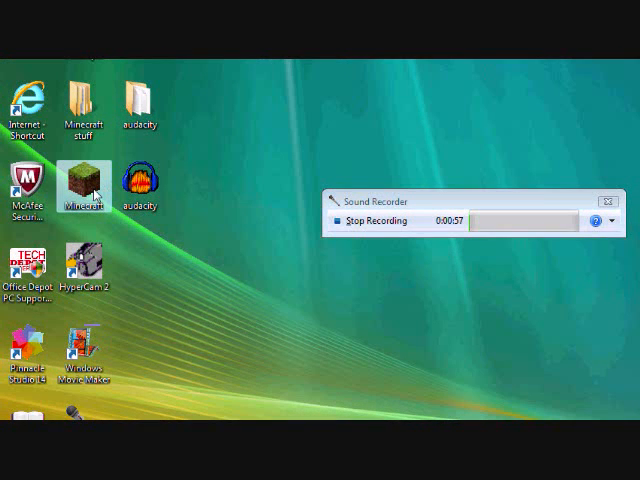
pyautogui.doubleClick(84, 184)
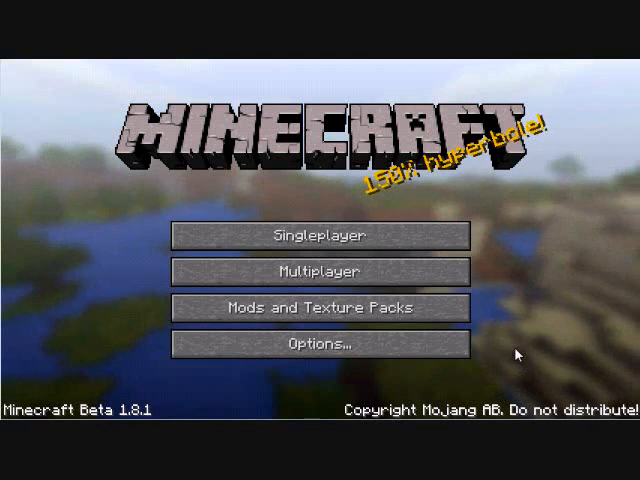
# Step: Adjust a slider in Minecraft's Options, visit Multiplayer, and return to the title menu
pyautogui.click(320, 344)
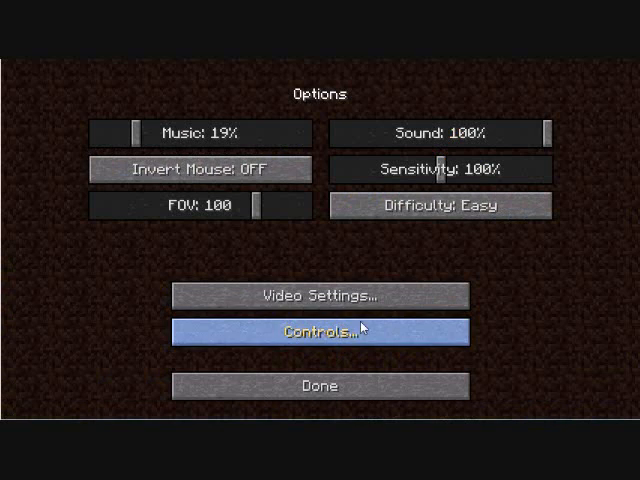
pyautogui.moveTo(544, 132); pyautogui.dragTo(420, 132)
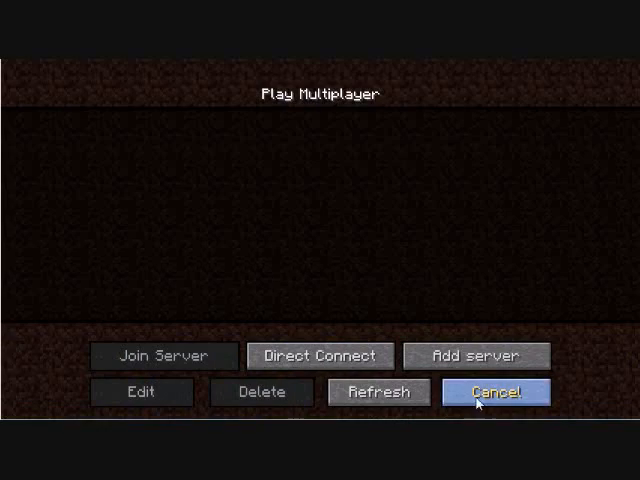
pyautogui.click(496, 392)
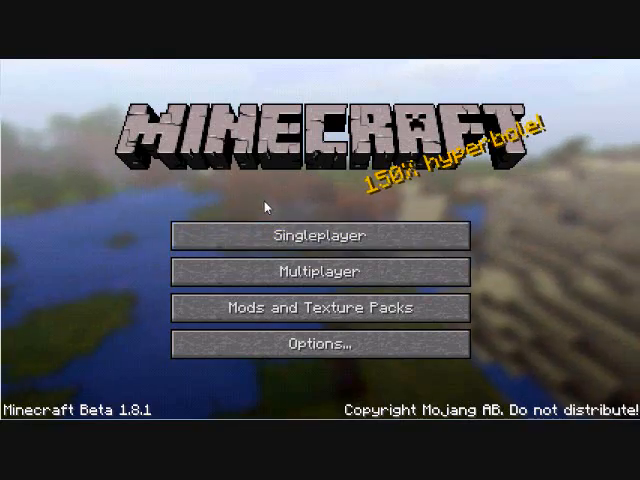
# Step: Start a singleplayer game and load a world into the torch-lit cave
pyautogui.click(320, 236)
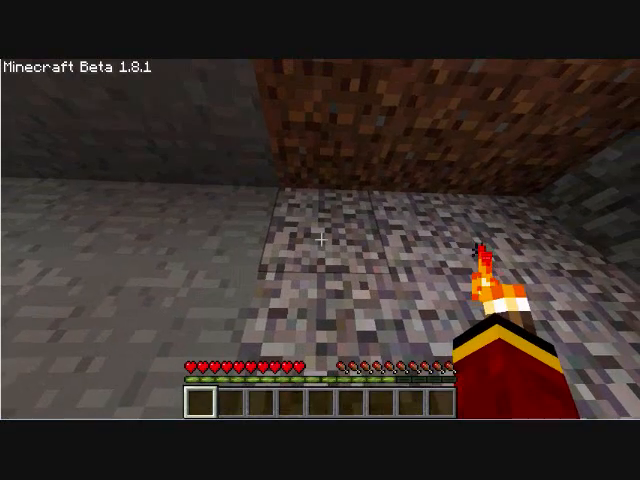
pyautogui.moveTo(320, 240)
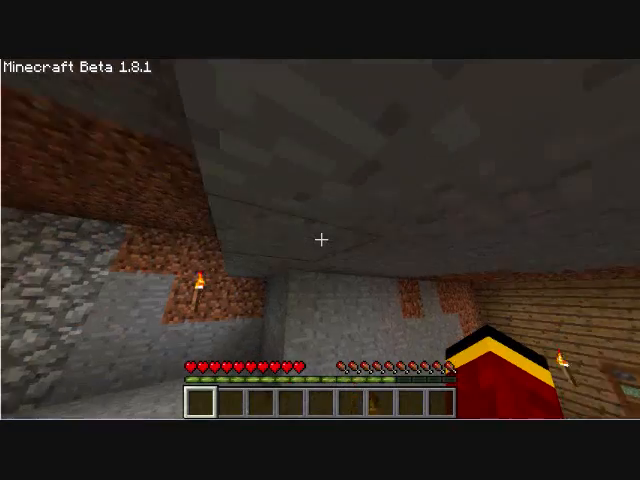
pyautogui.moveTo(320, 240)
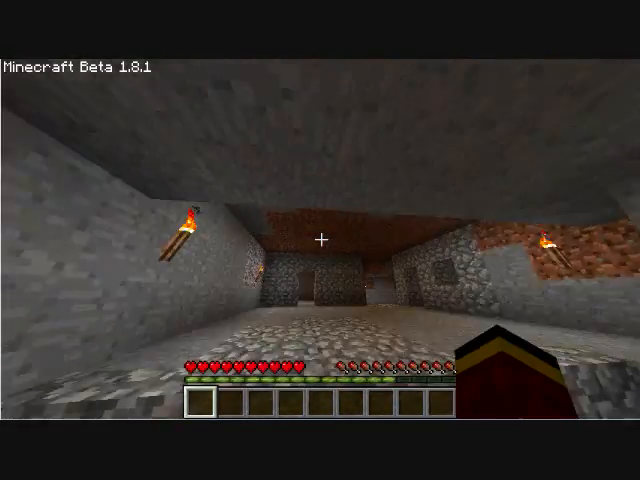
pyautogui.moveTo(320, 240)
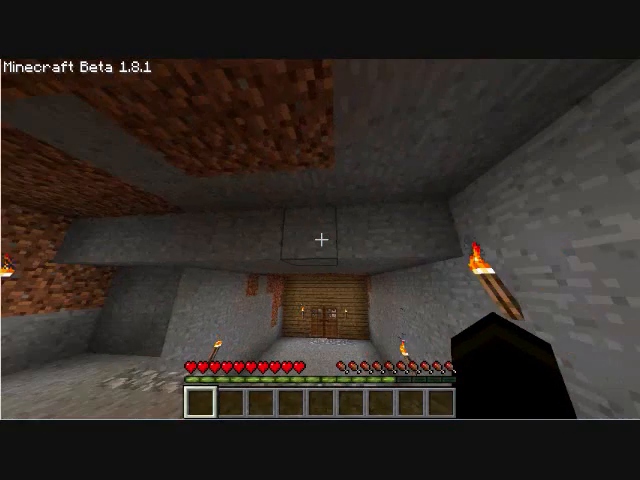